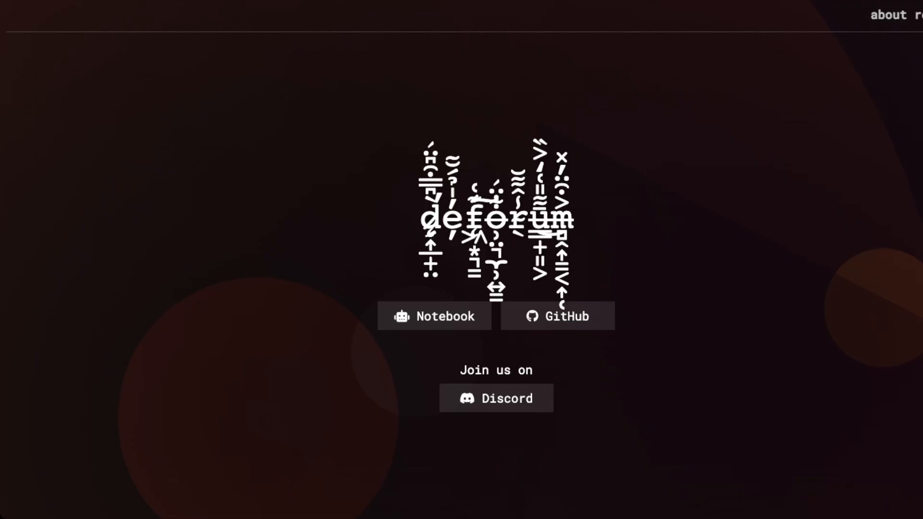
pyautogui.moveTo(435, 316)
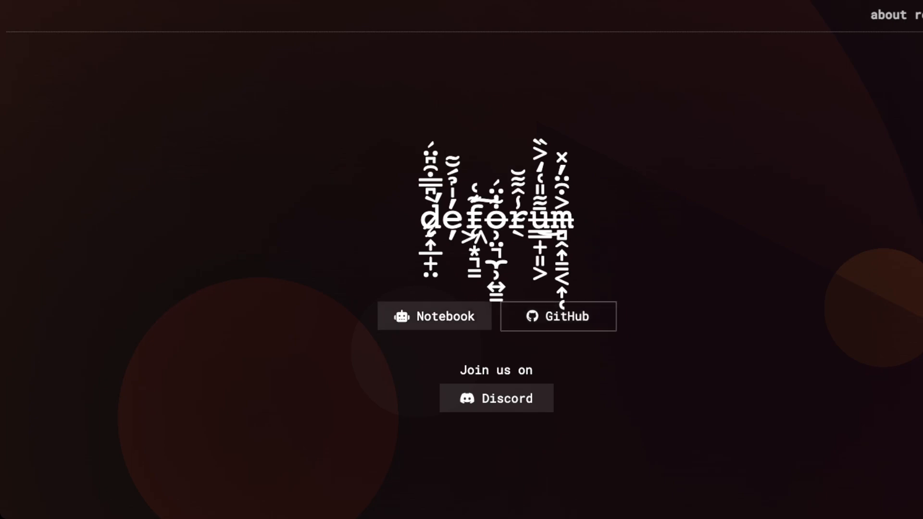
pyautogui.moveTo(558, 316)
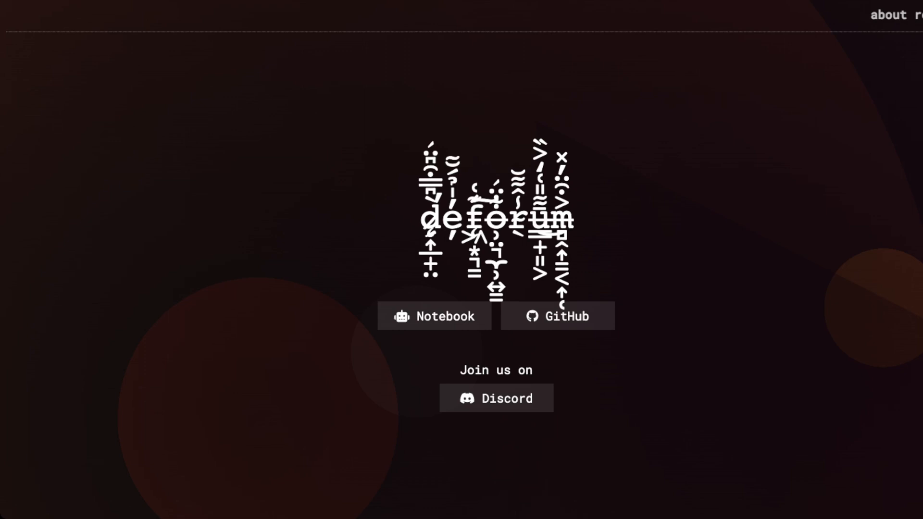
# Step: Scroll through the Deforum About and Resources sections before moving to the ScottieFox VR thread
pyautogui.scroll(-3)
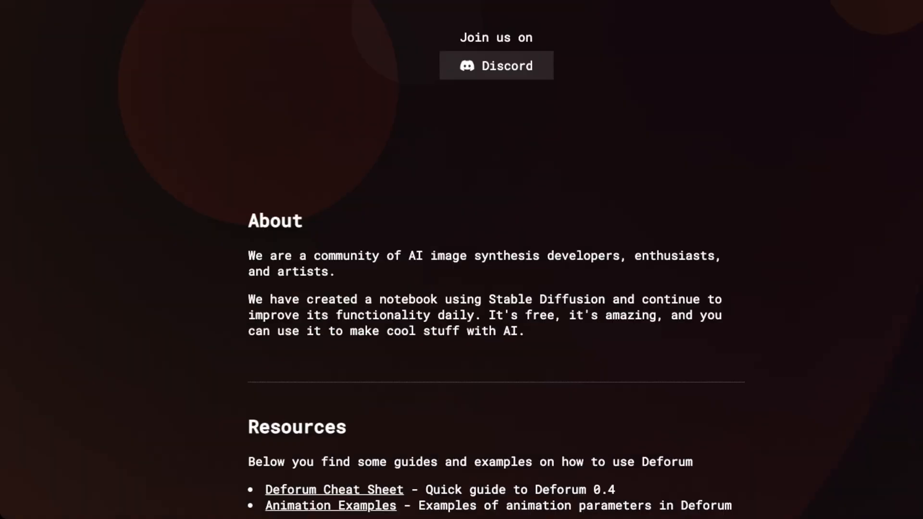
pyautogui.scroll(-3)
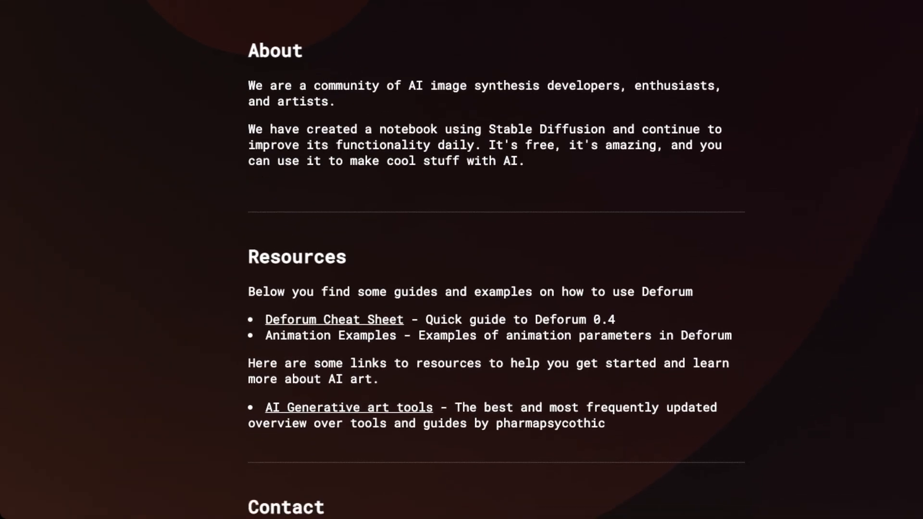
pyautogui.scroll(-3)
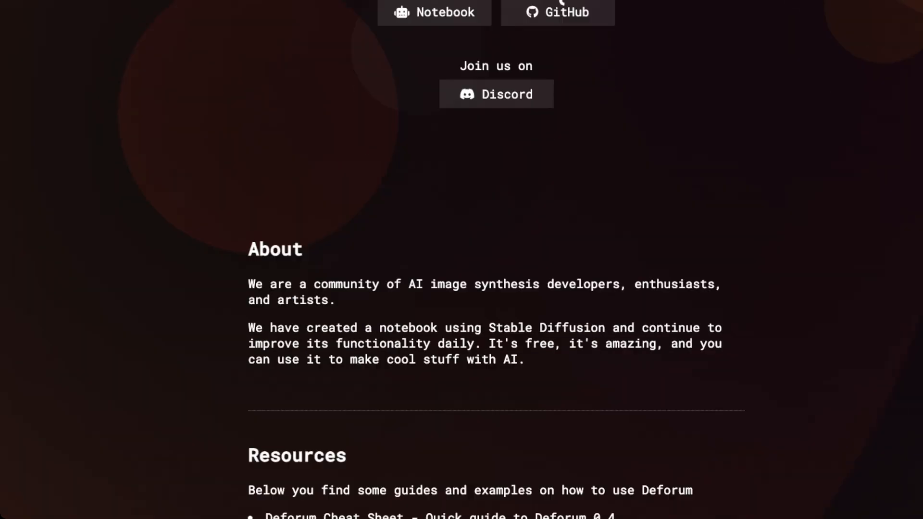
pyautogui.scroll(3)
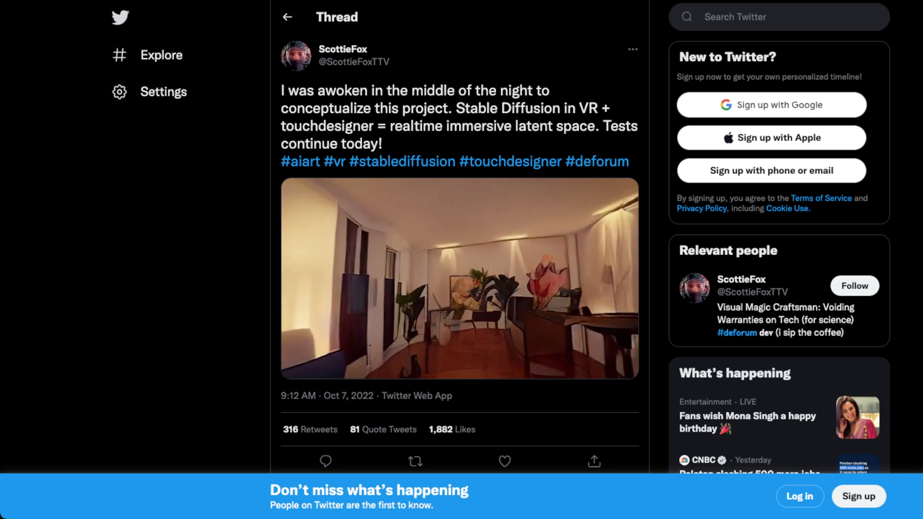
# Step: Open ScottieFox's 'WILD! Working to achieve my goals!' tweet with its 2:05 proof-of-concept video
pyautogui.click(457, 279)
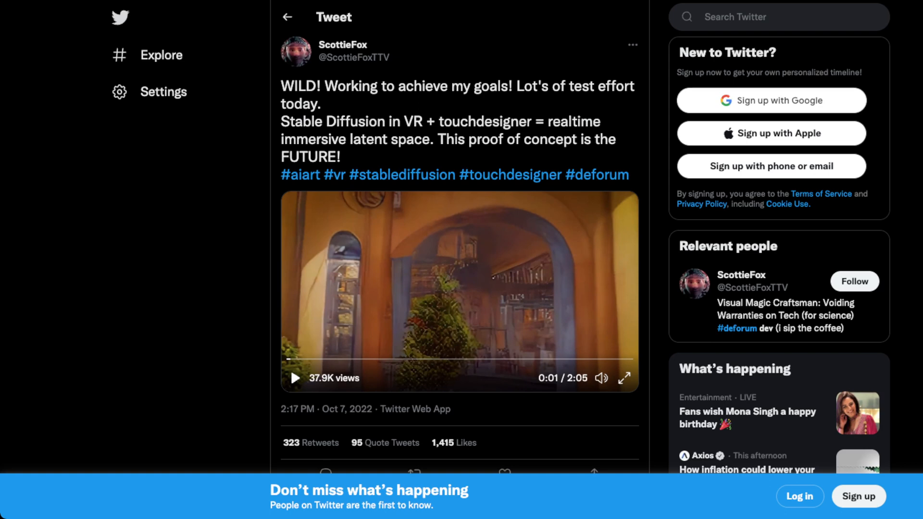
# Step: Play and watch ScottieFox's Stable Diffusion VR proof-of-concept video
pyautogui.click(600, 378)
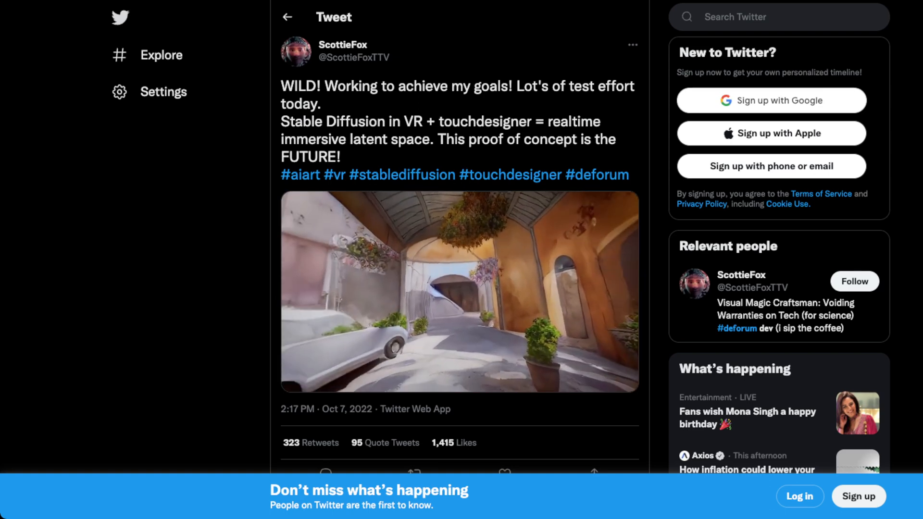
pyautogui.click(458, 292)
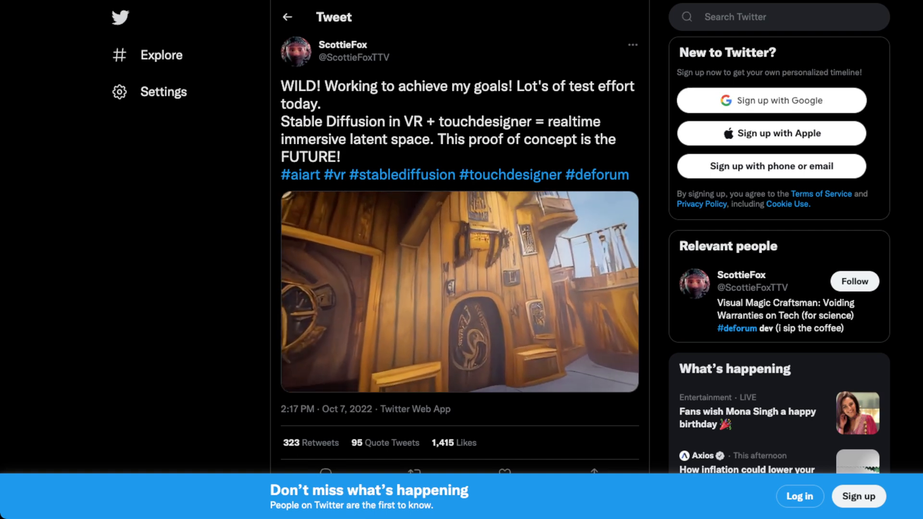
pyautogui.click(457, 291)
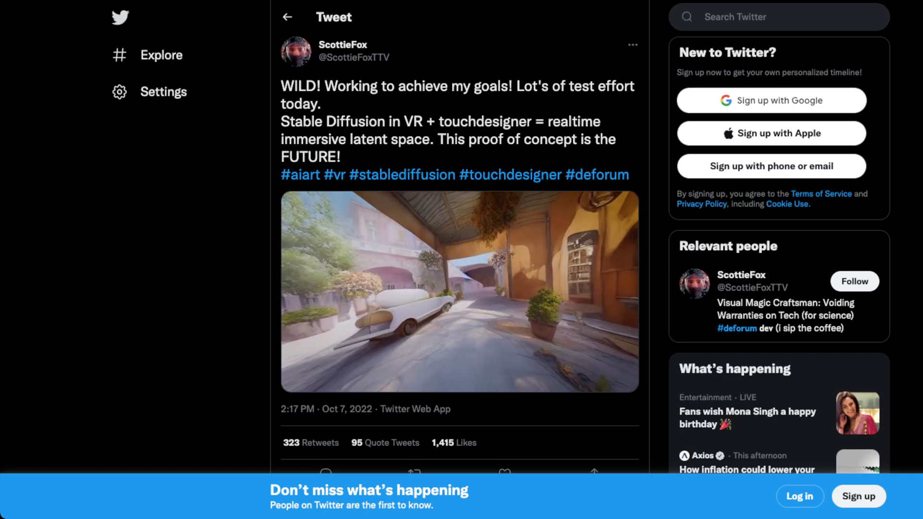
# Step: Return to the Deforum site and open its deforum/stable-diffusion GitHub repository
pyautogui.scroll(-3)
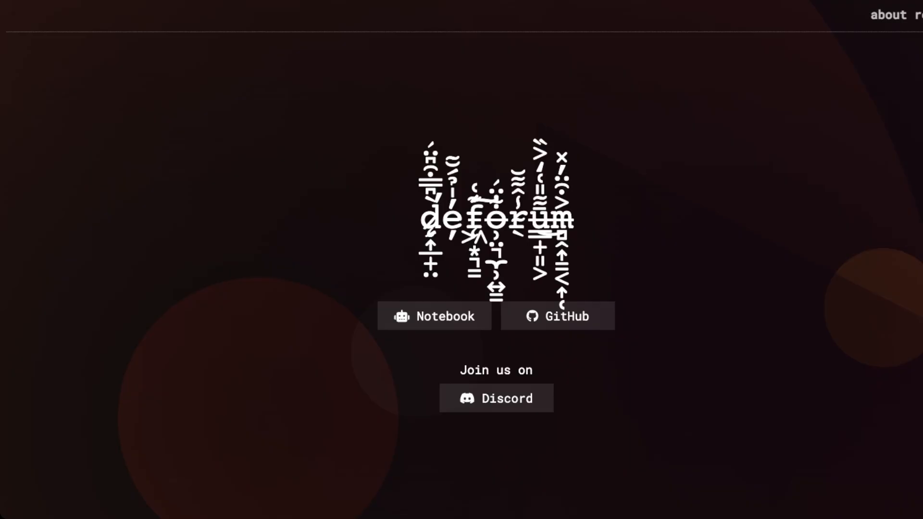
pyautogui.scroll(-3)
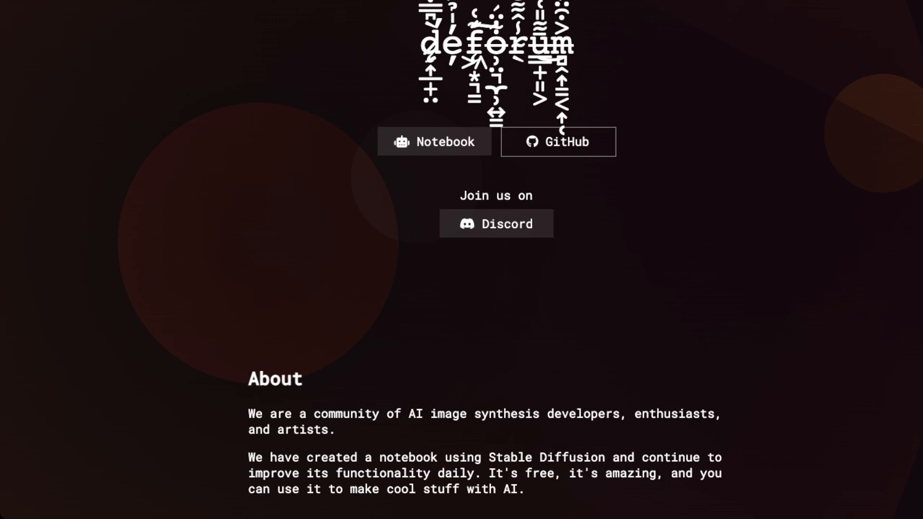
pyautogui.click(557, 141)
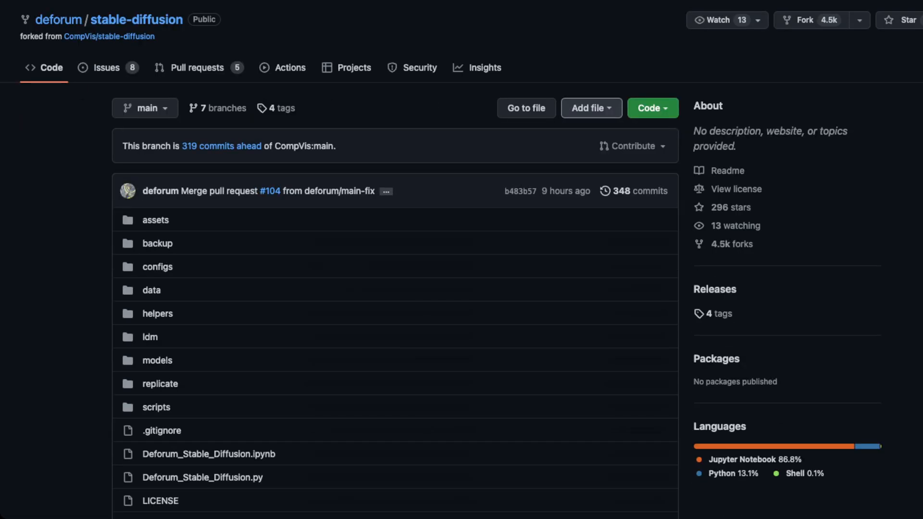
# Step: Scroll through the stable-diffusion README requirements down to the deforum owner link
pyautogui.scroll(-3)
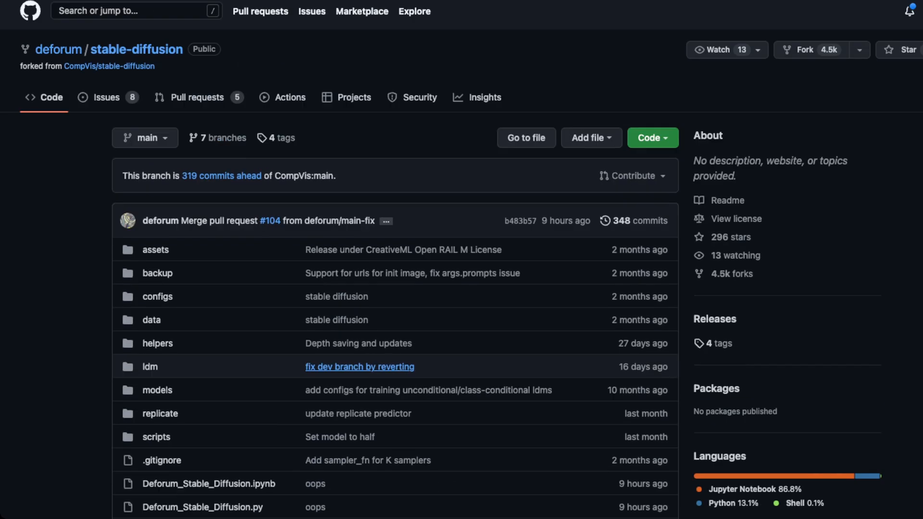
pyautogui.scroll(-3)
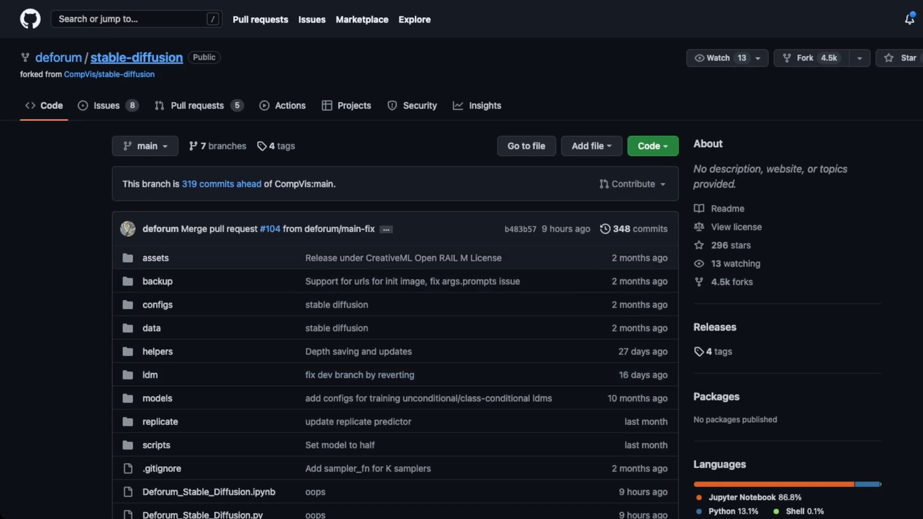
pyautogui.scroll(-3)
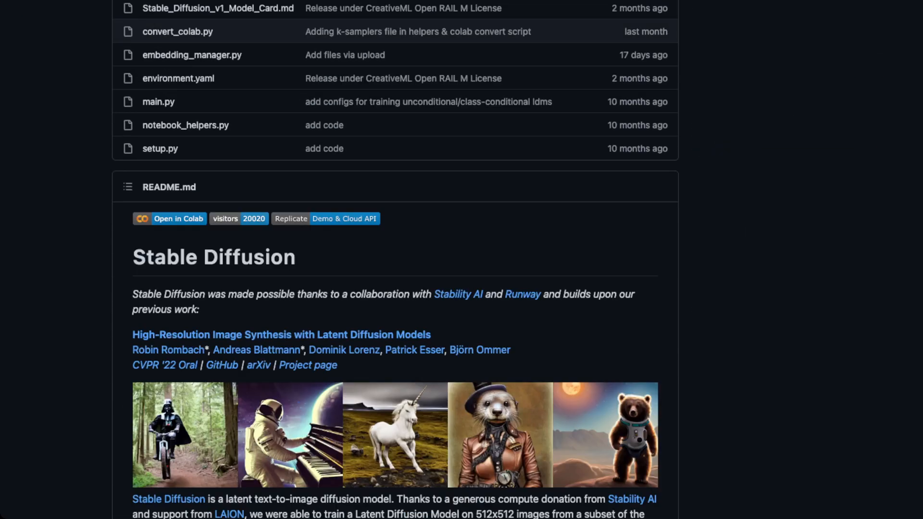
pyautogui.scroll(-3)
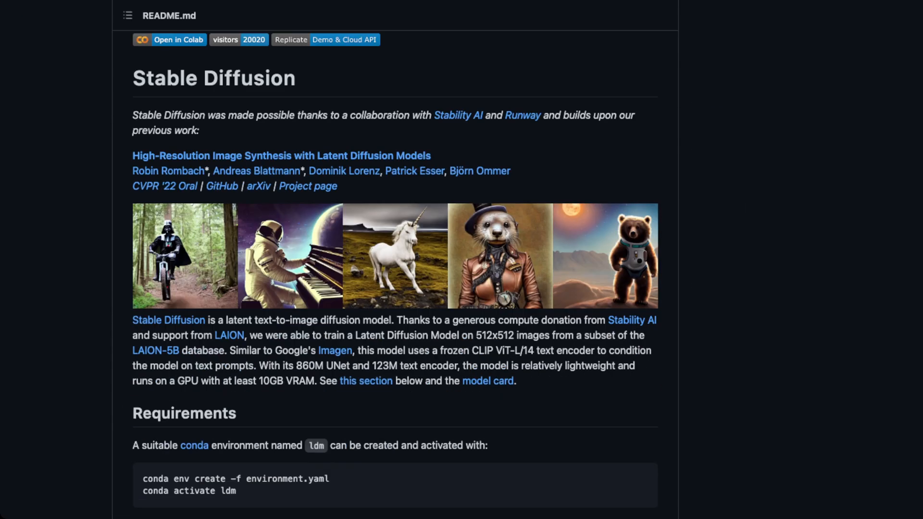
pyautogui.scroll(-3)
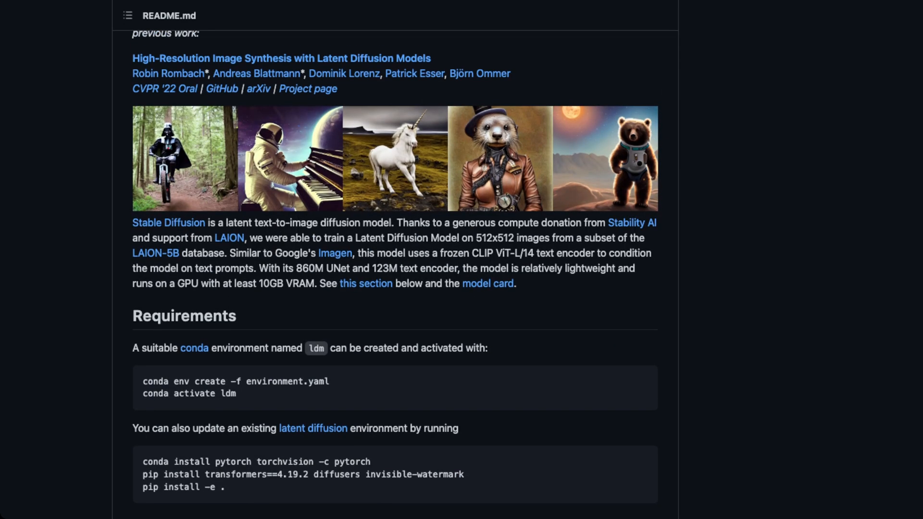
pyautogui.scroll(-3)
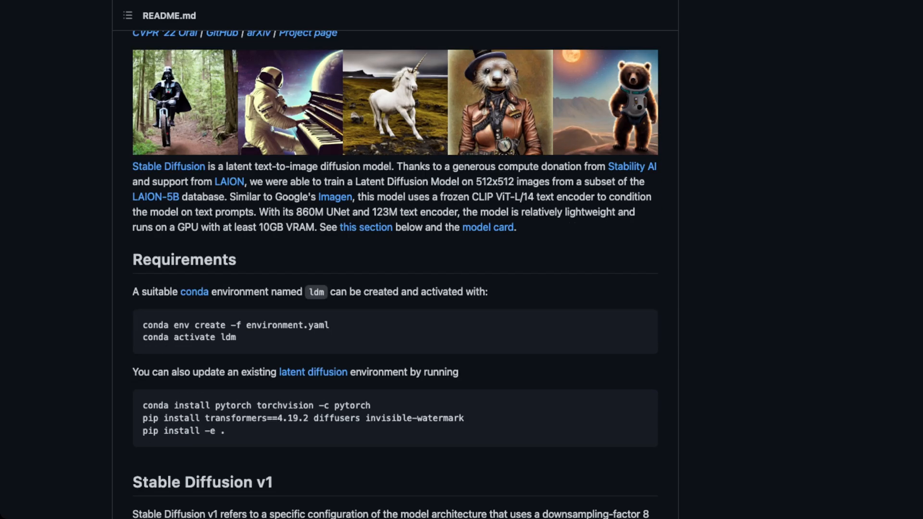
pyautogui.scroll(-3)
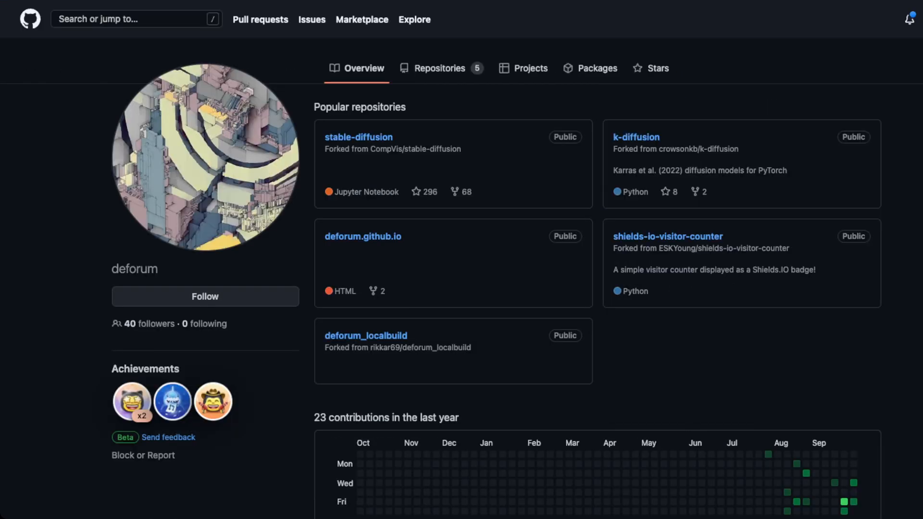
pyautogui.moveTo(636, 136)
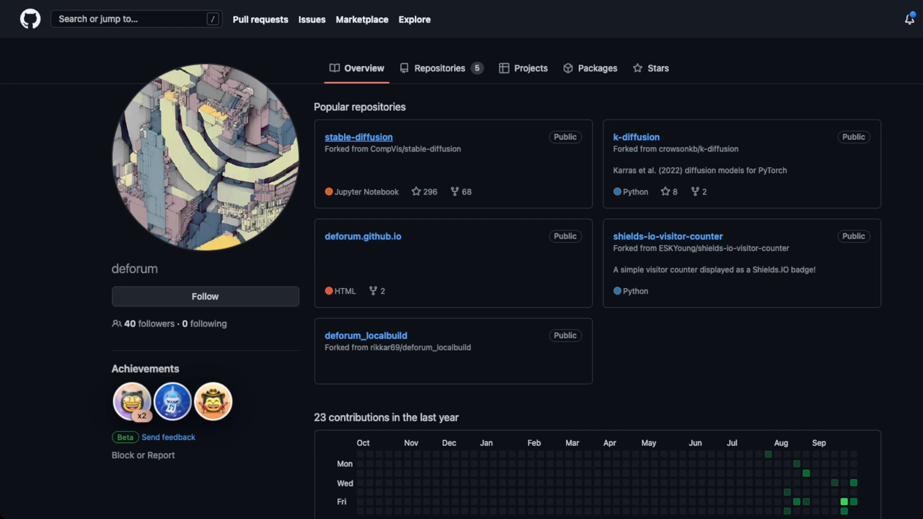
pyautogui.click(439, 69)
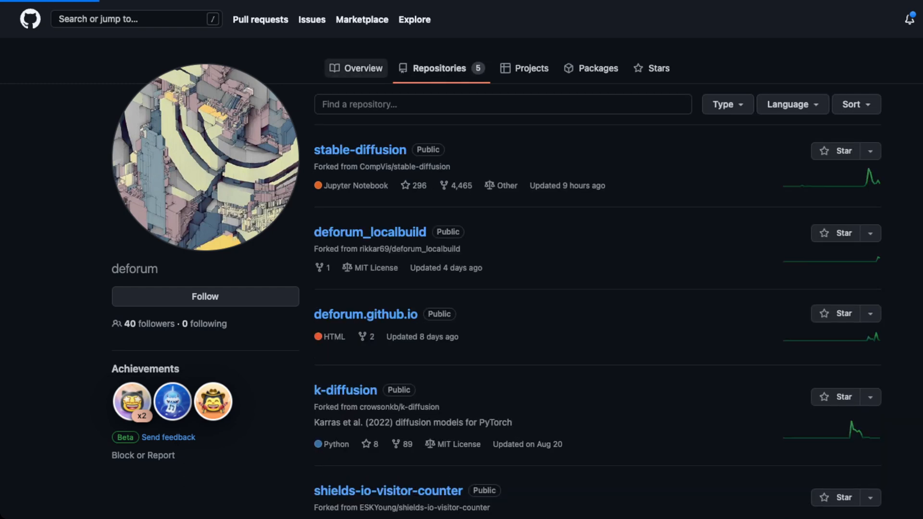
pyautogui.click(364, 68)
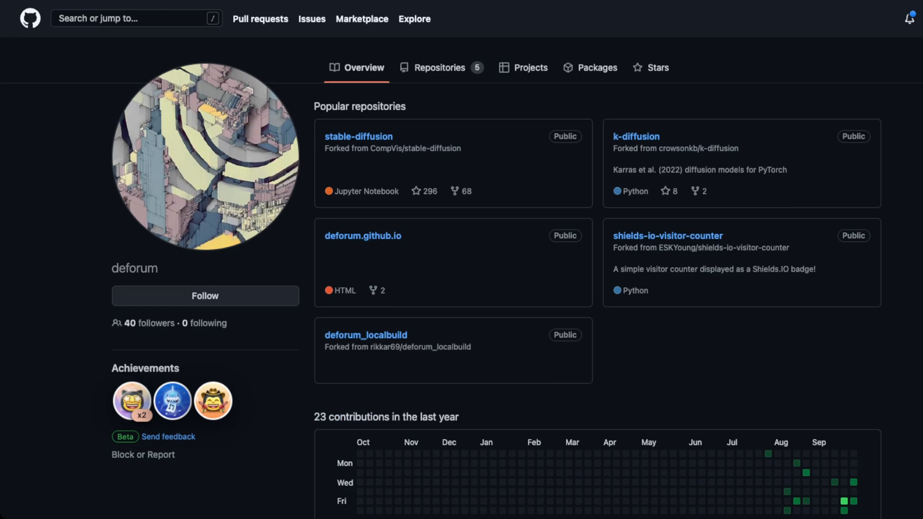